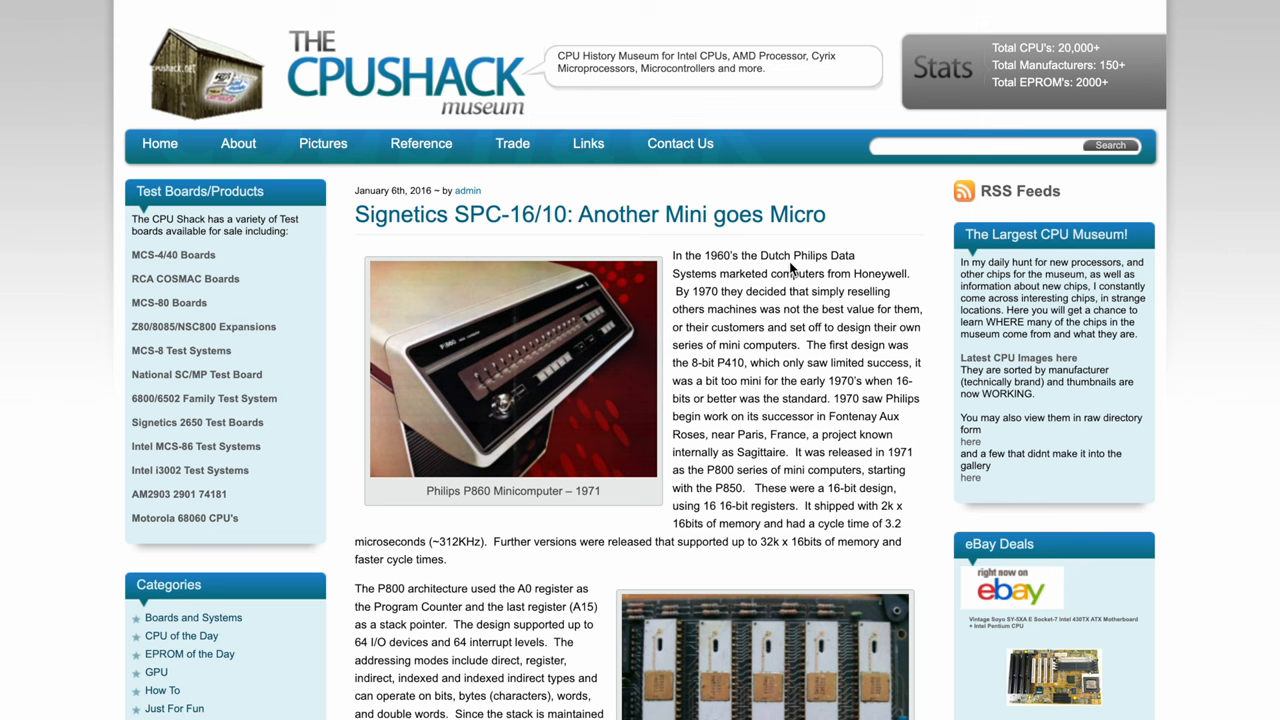
Step: Scroll the CPU Shack article to the SPC-16/10 single-chip section and select a line of its text
{"action": "scroll", "scroll_direction": "down", "scroll_amount": 3}
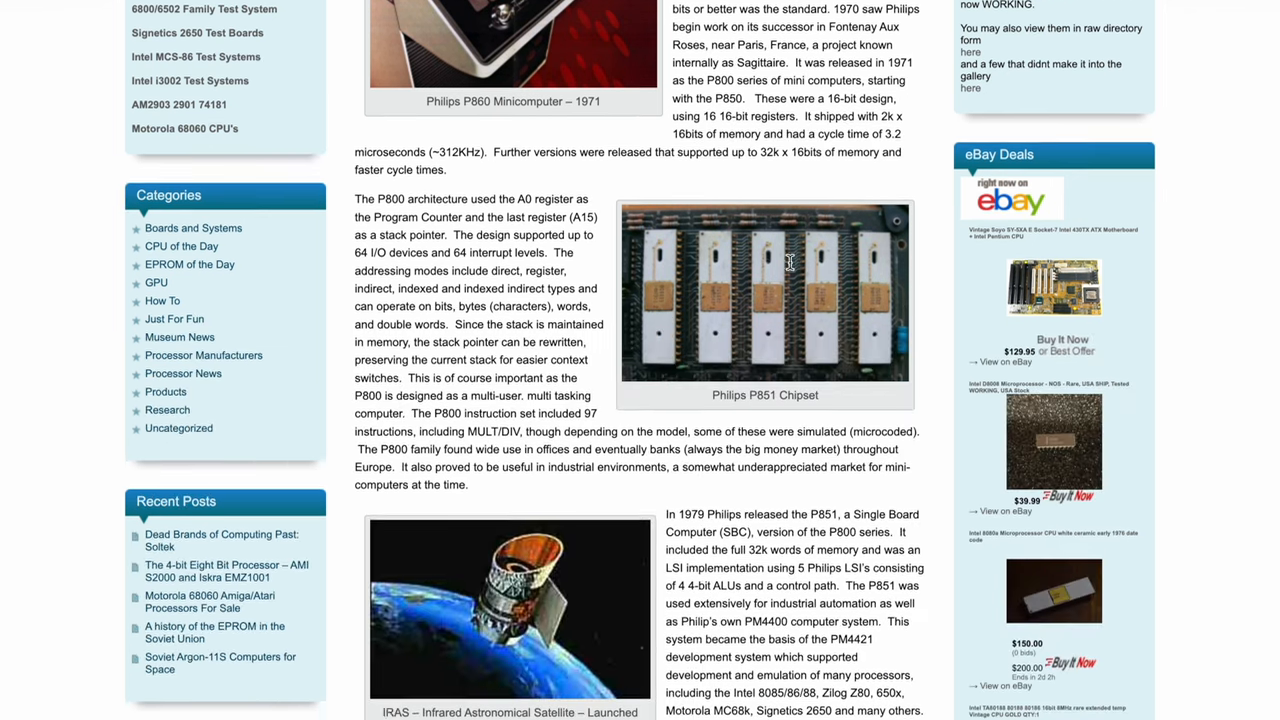
{"action": "scroll", "scroll_direction": "down", "scroll_amount": 3}
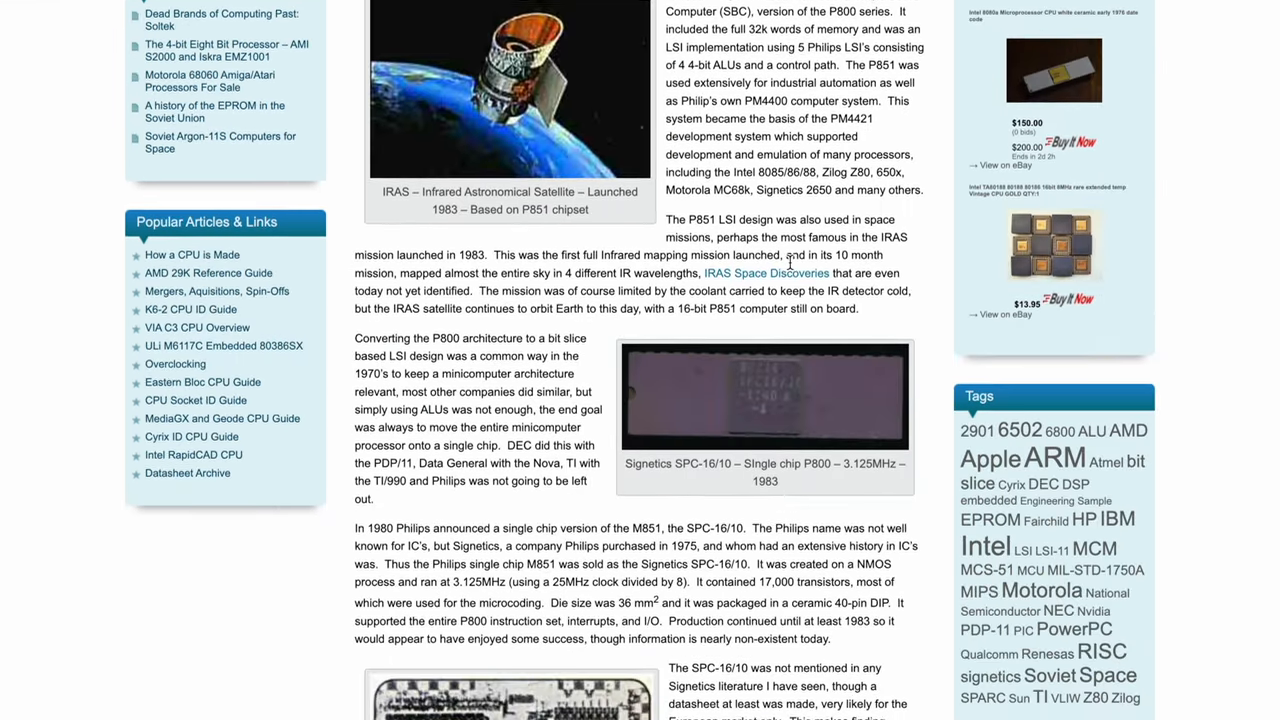
{"action": "scroll", "scroll_direction": "down", "scroll_amount": 3}
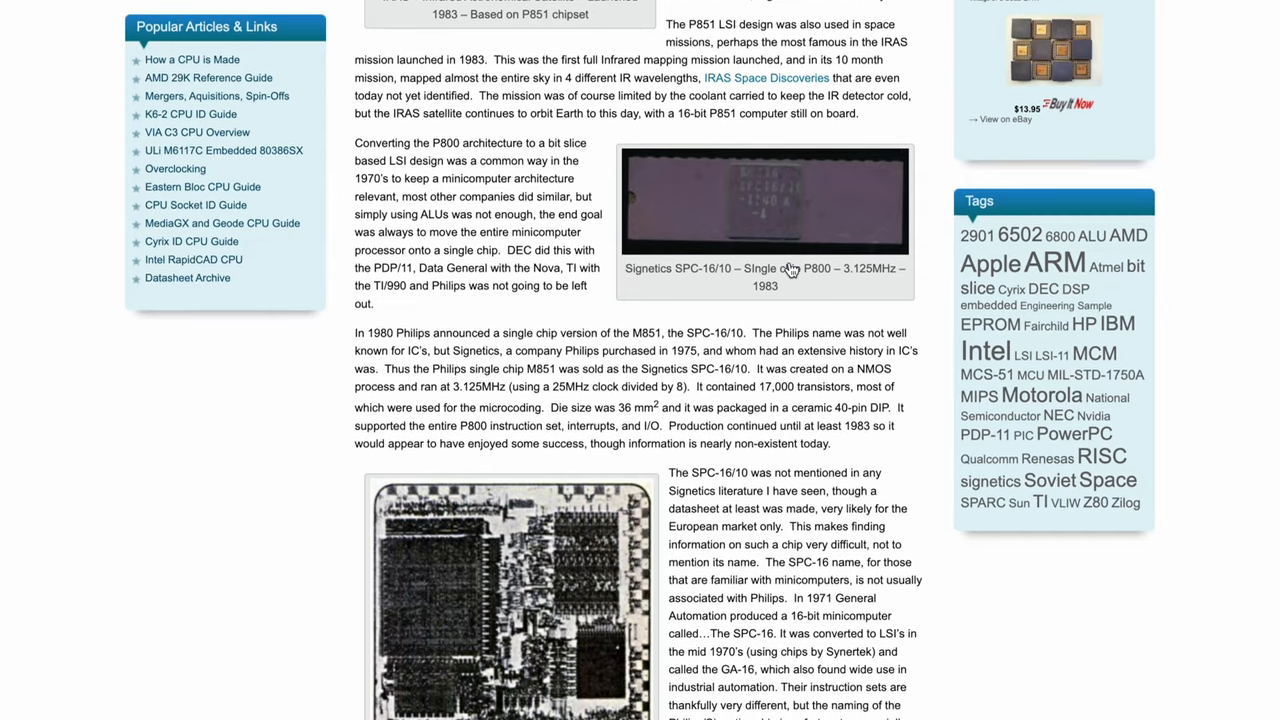
{"action": "scroll", "scroll_direction": "down", "scroll_amount": 3}
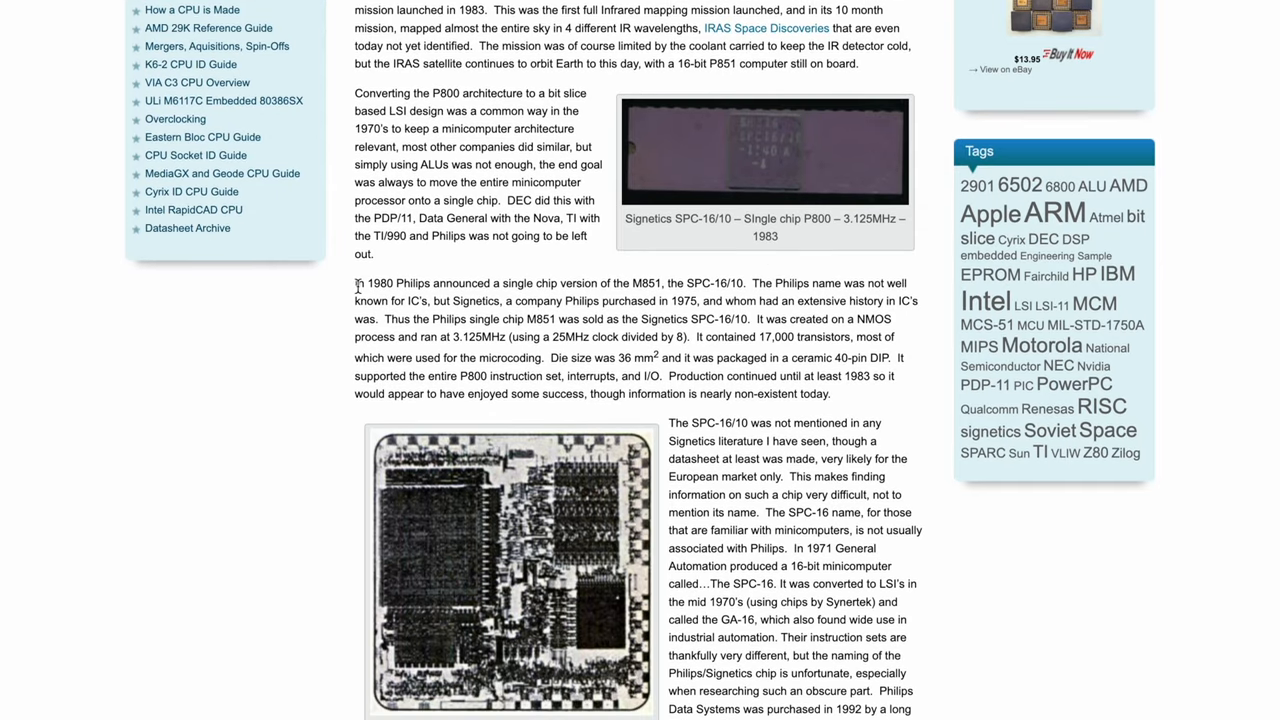
{"action": "left_click_drag", "start_coordinate": [356, 284], "coordinate": [804, 320]}
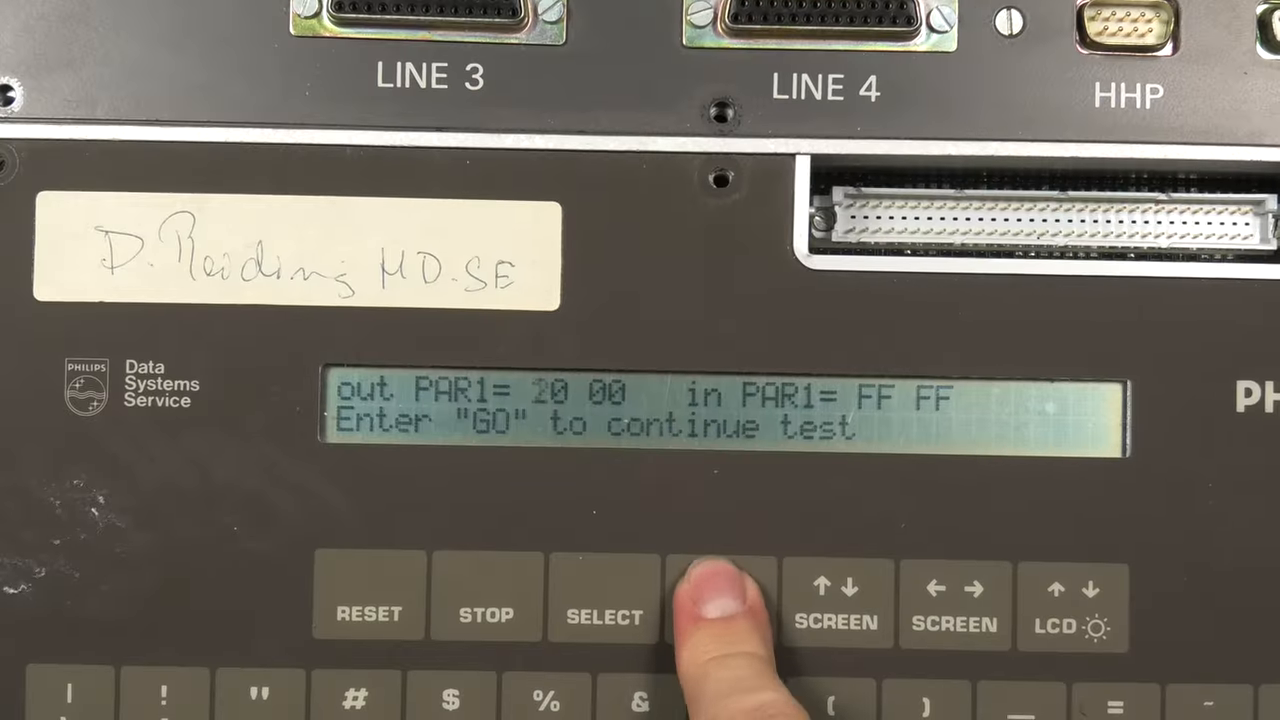
Step: Press GO twice on the service processor keypad to advance past the parallel-port check to the I/O line 1 and 3 test
{"action": "left_click", "coordinate": [720, 600]}
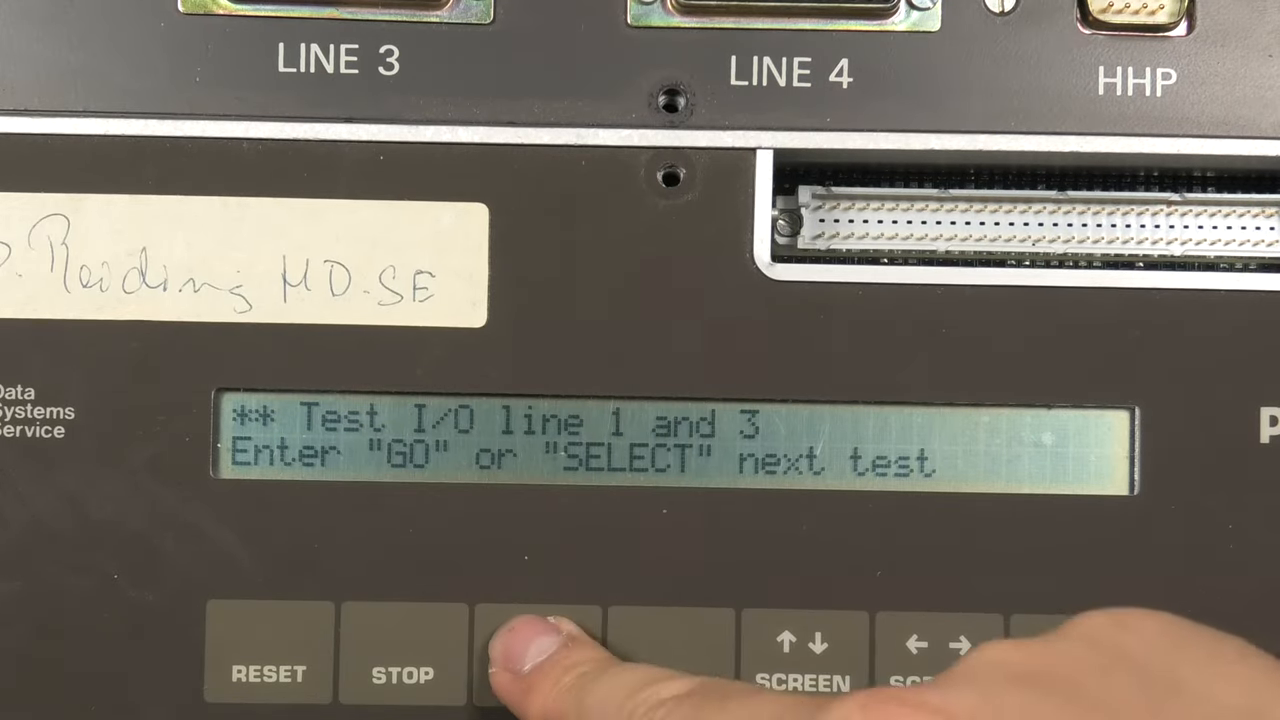
{"action": "left_click", "coordinate": [536, 670]}
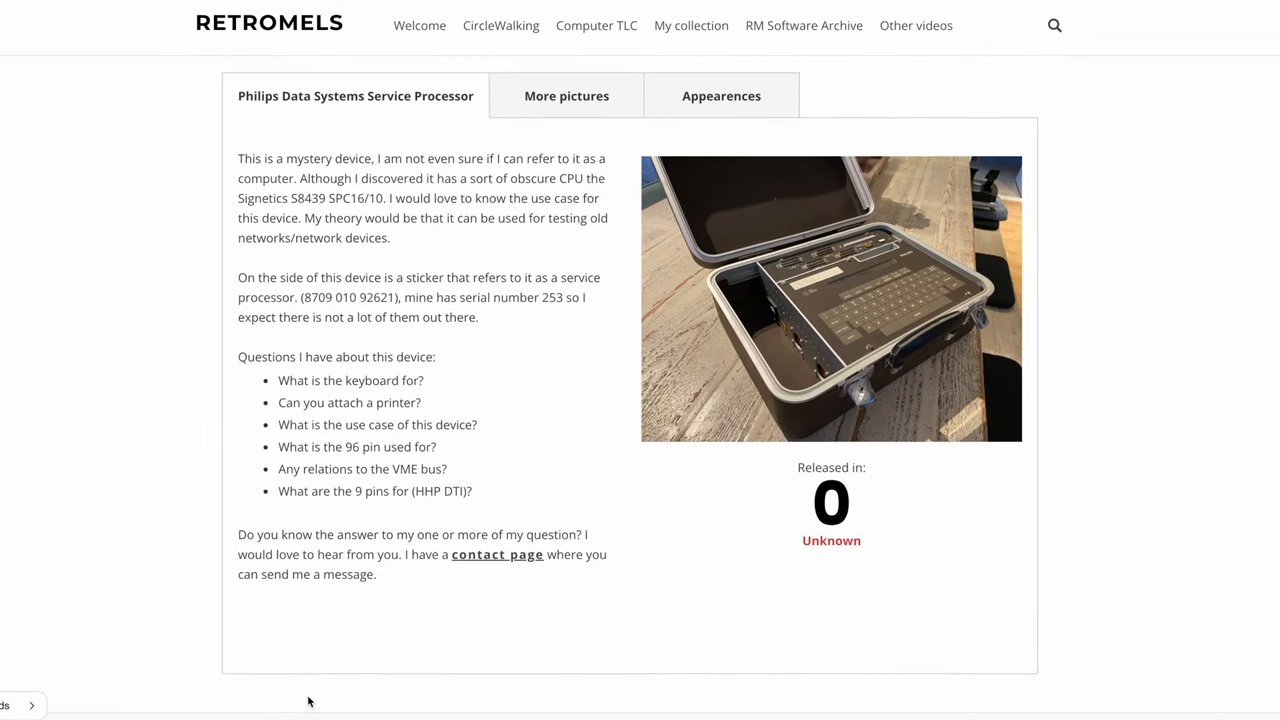
{"action": "mouse_move", "coordinate": [498, 582]}
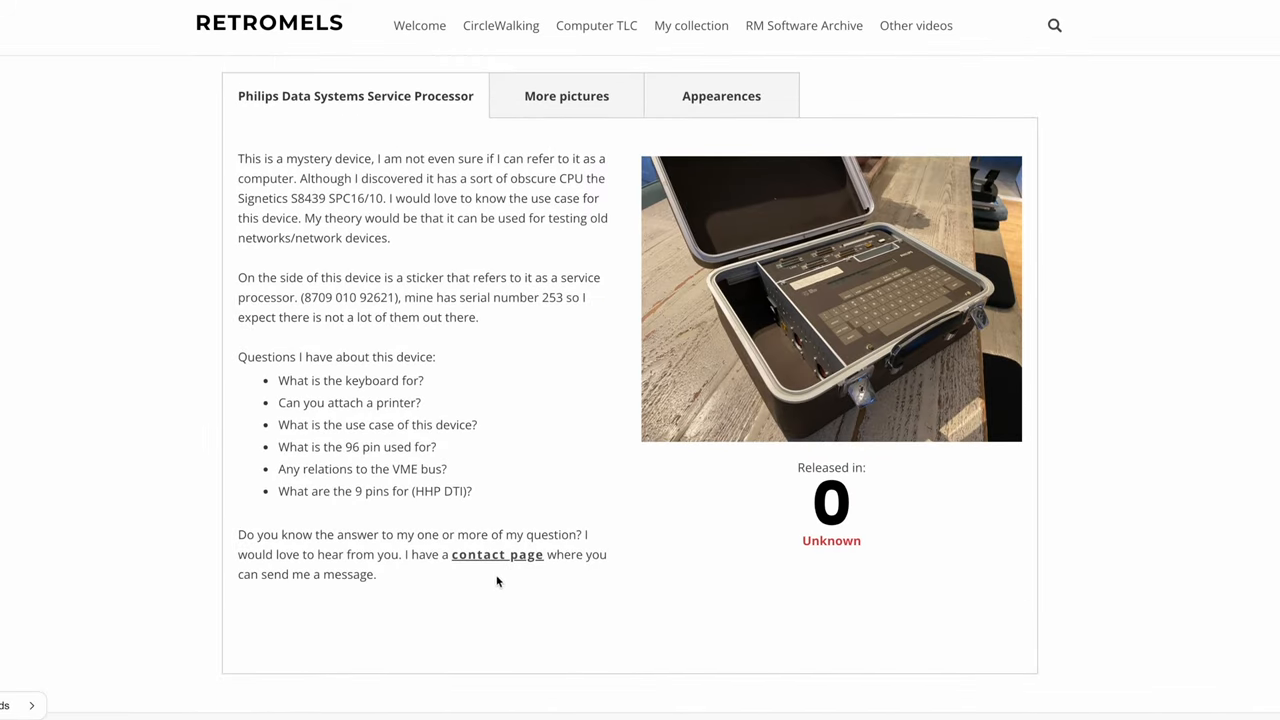
{"action": "mouse_move", "coordinate": [576, 600]}
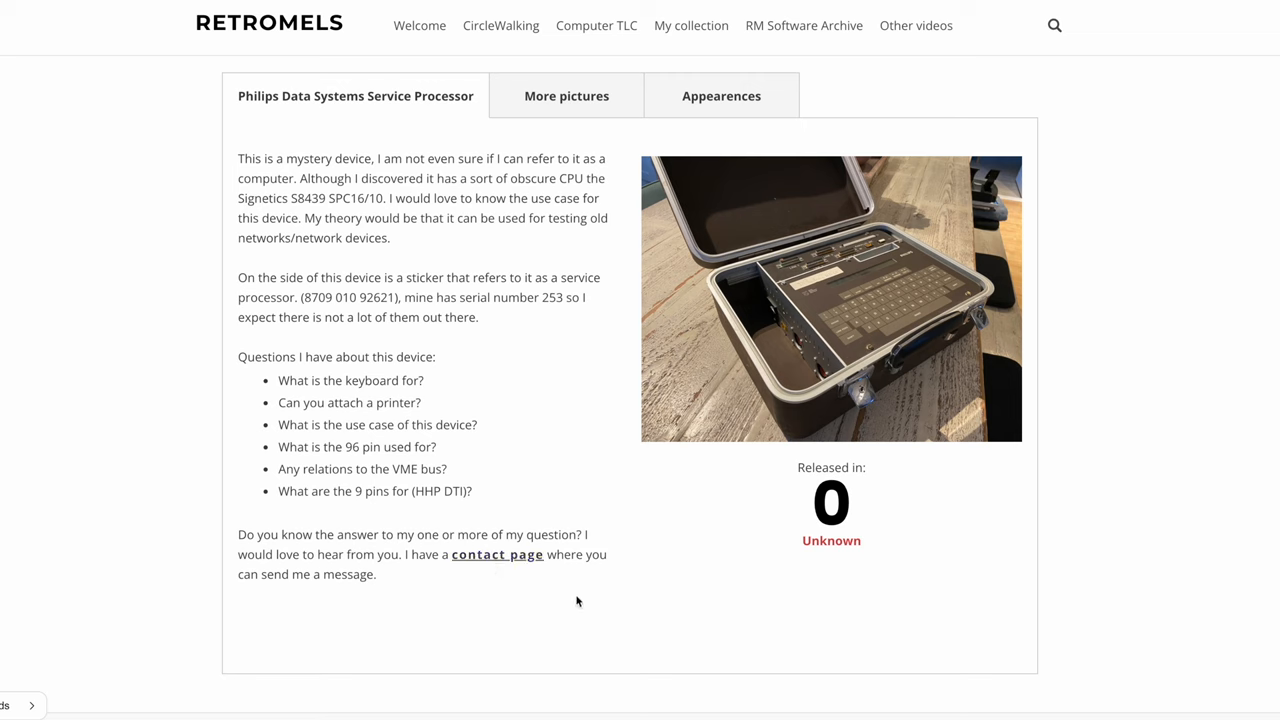